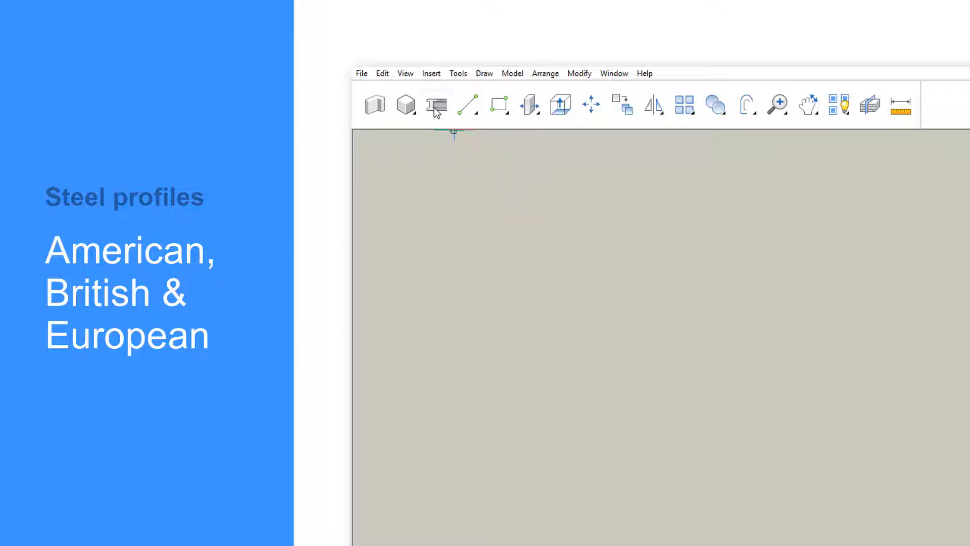
mouse_move(437, 106)
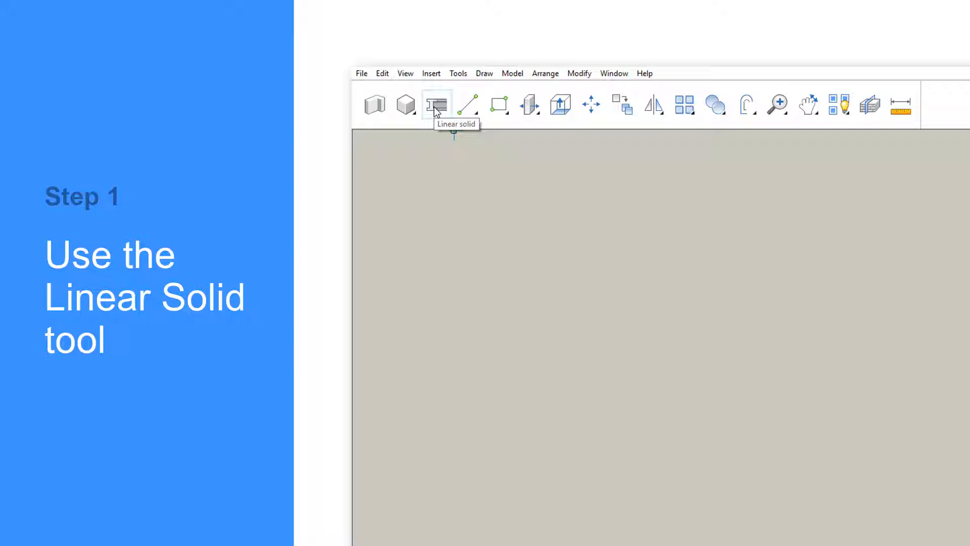
Draw a vertical linear solid column 400 units long from a picked start point
left_click(437, 104)
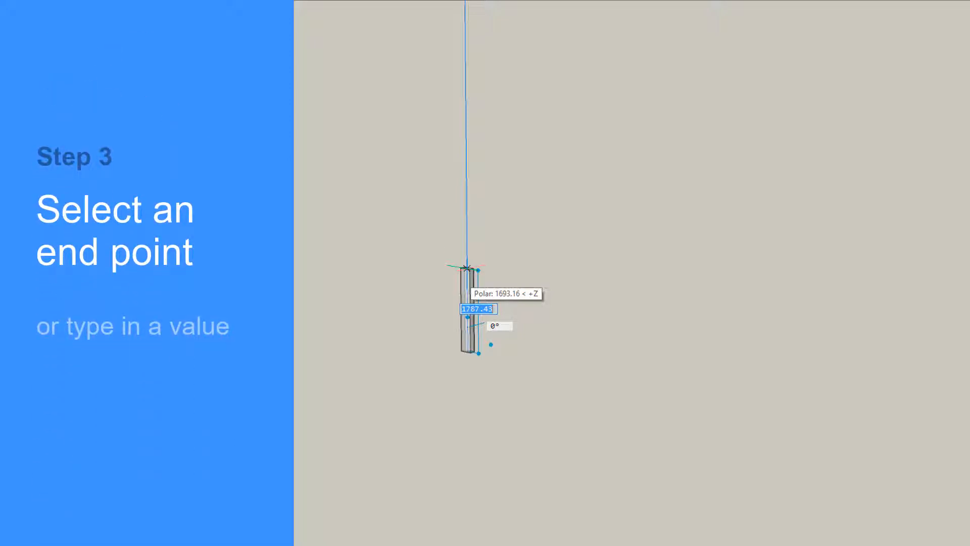
type("400")
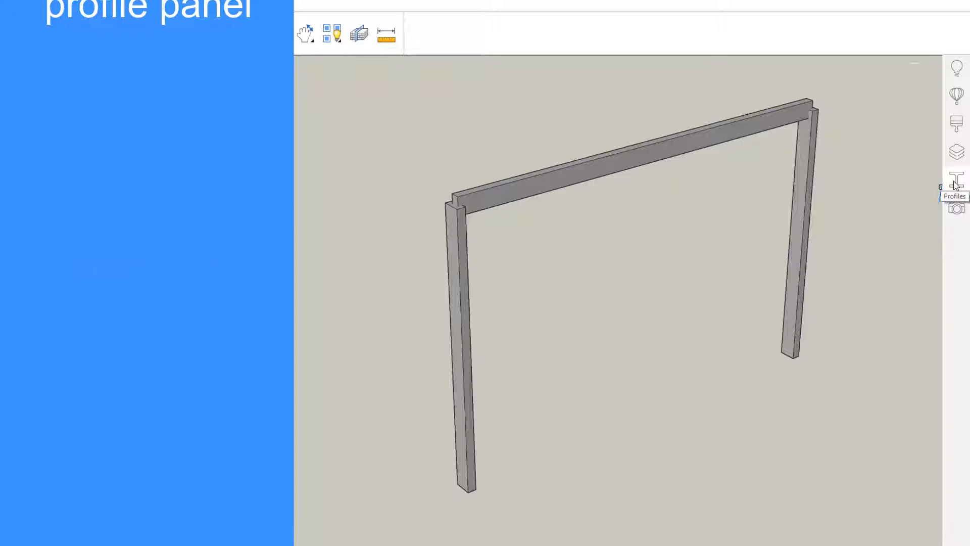
Show the EURO I-shape profile list (HEA/HEB sizes) in the Profiles panel
left_click(958, 193)
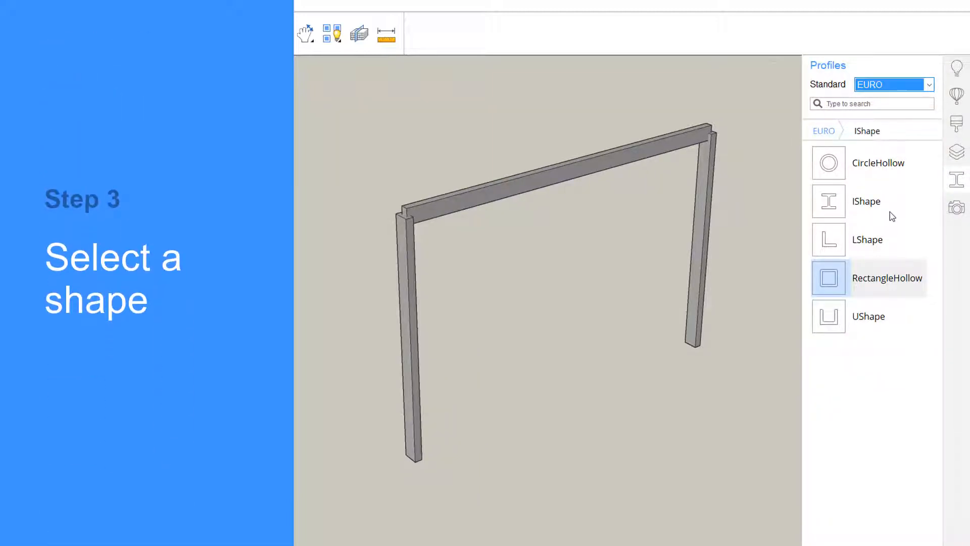
mouse_move(872, 202)
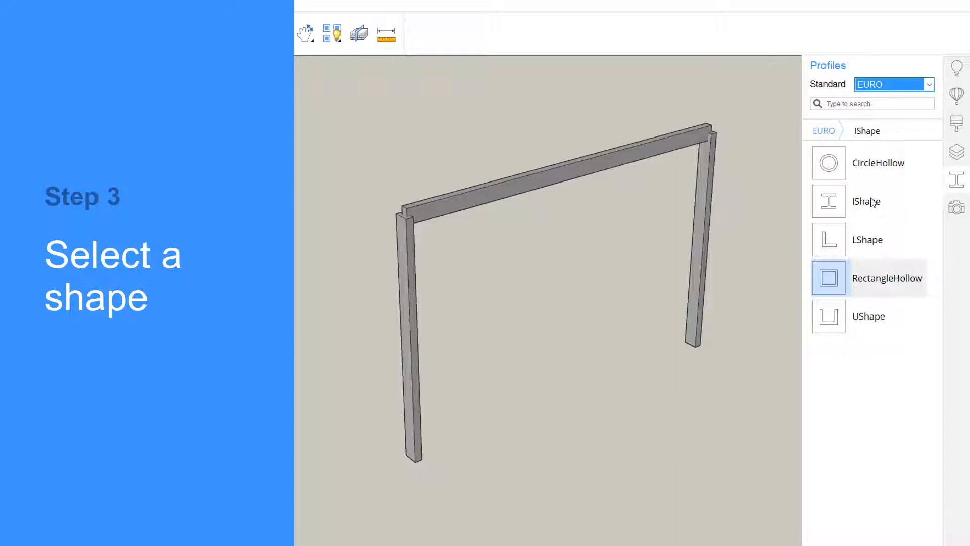
left_click(865, 201)
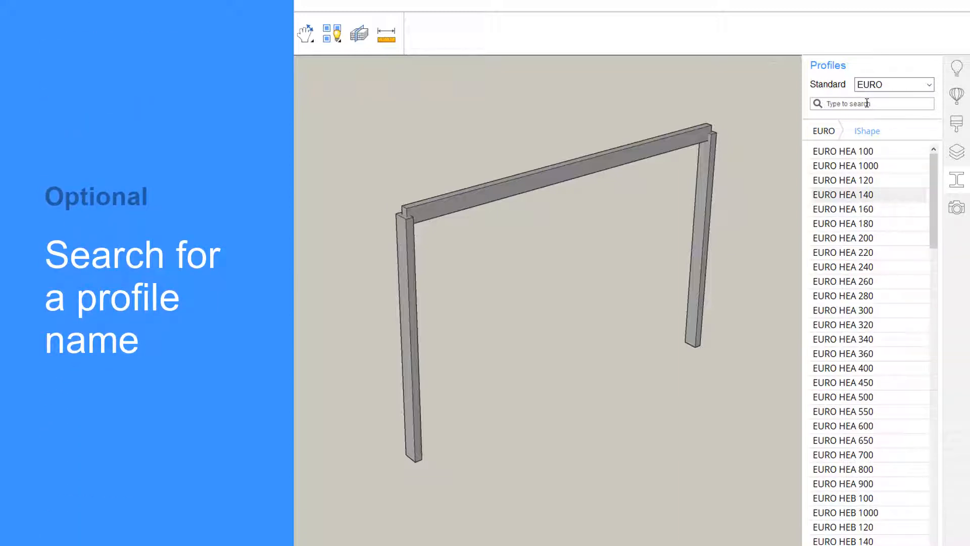
type("HEA")
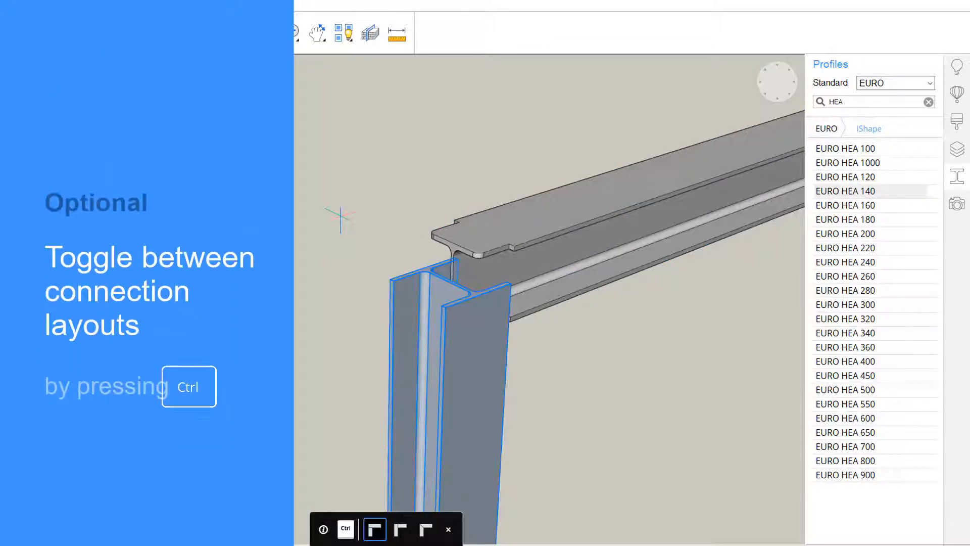
Accept a connection layout for the HEA column-beam corner joint
left_click(425, 530)
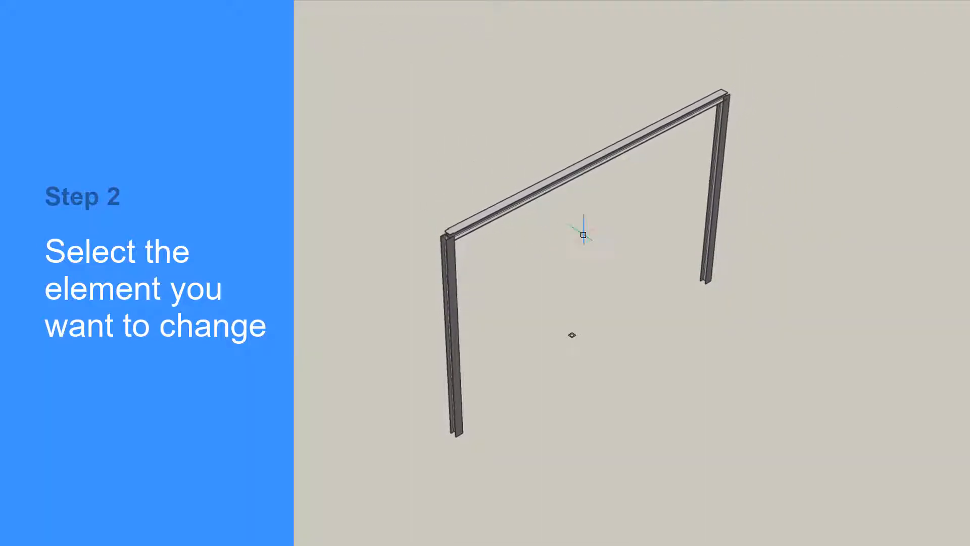
Select the beam solid as the element whose profile will change
left_click(586, 161)
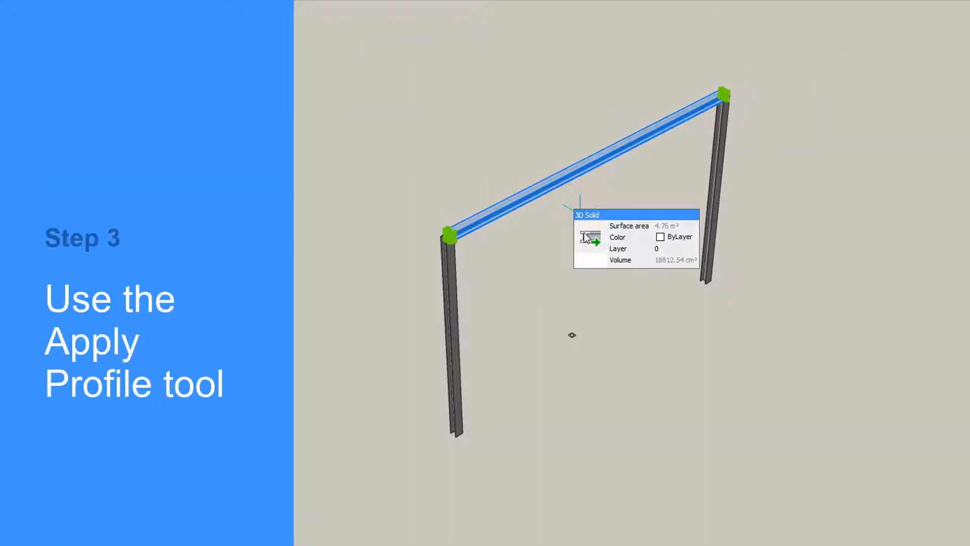